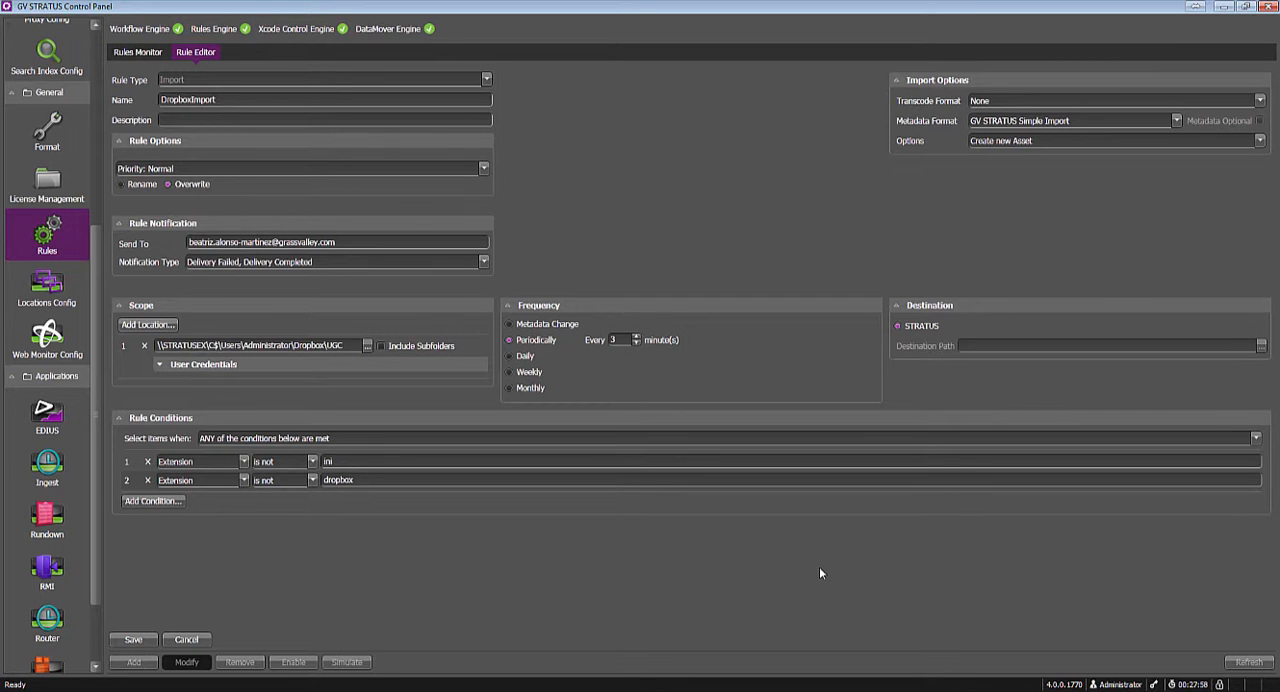
pyautogui.moveTo(1028, 232)
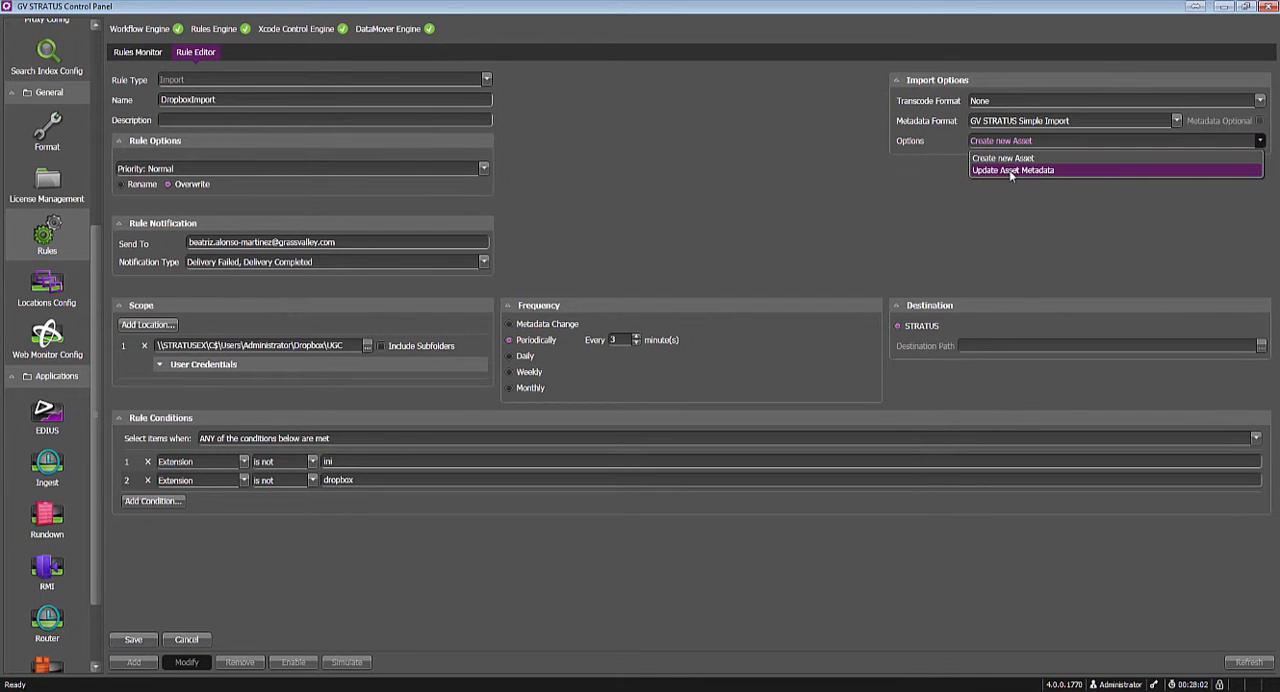
pyautogui.moveTo(1010, 156)
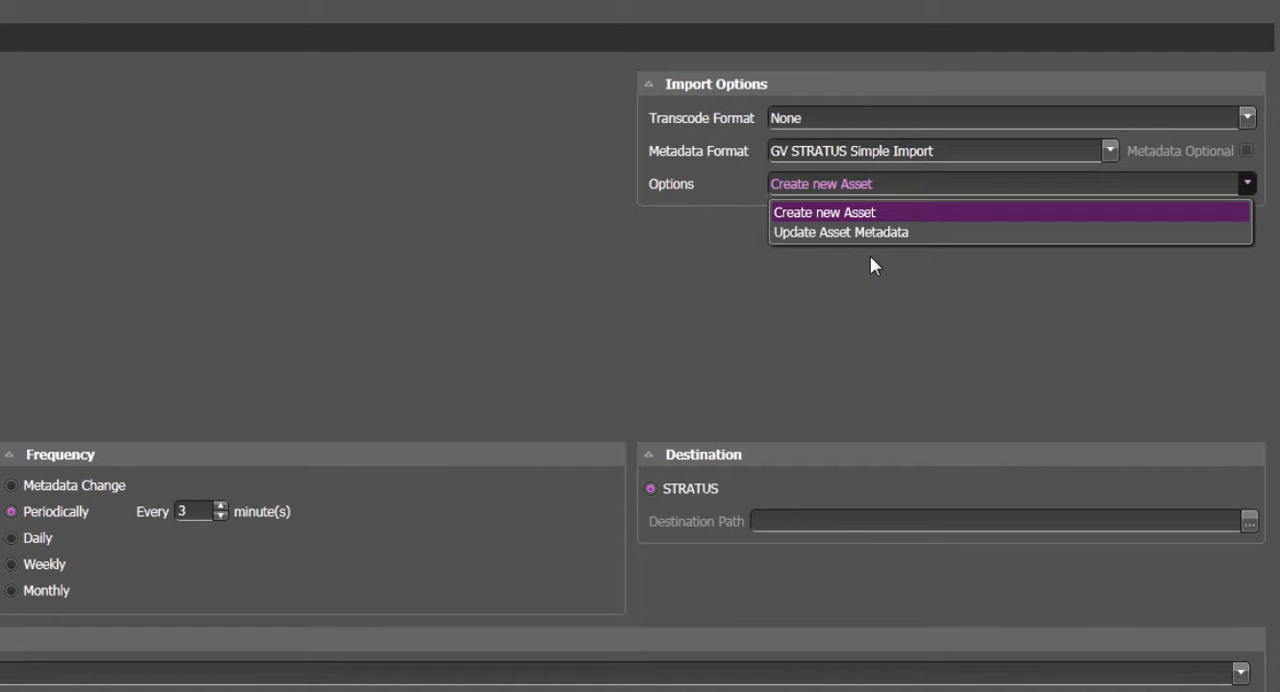
pyautogui.moveTo(472, 284)
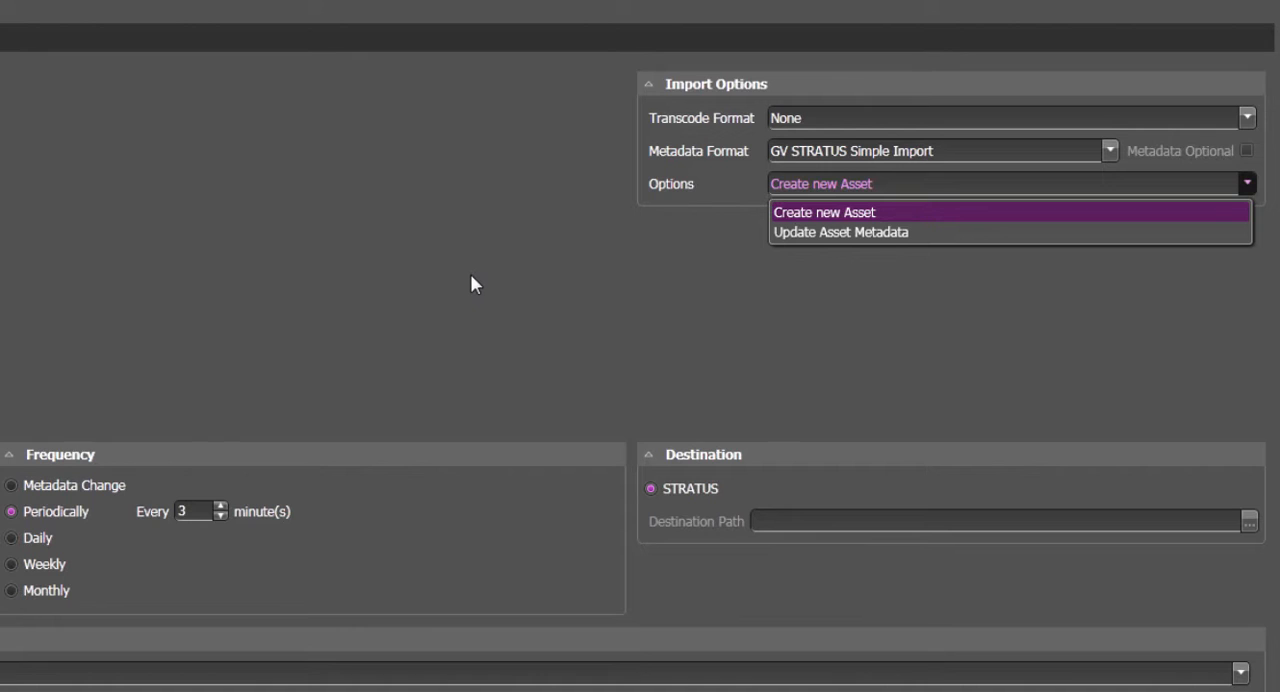
pyautogui.moveTo(652, 344)
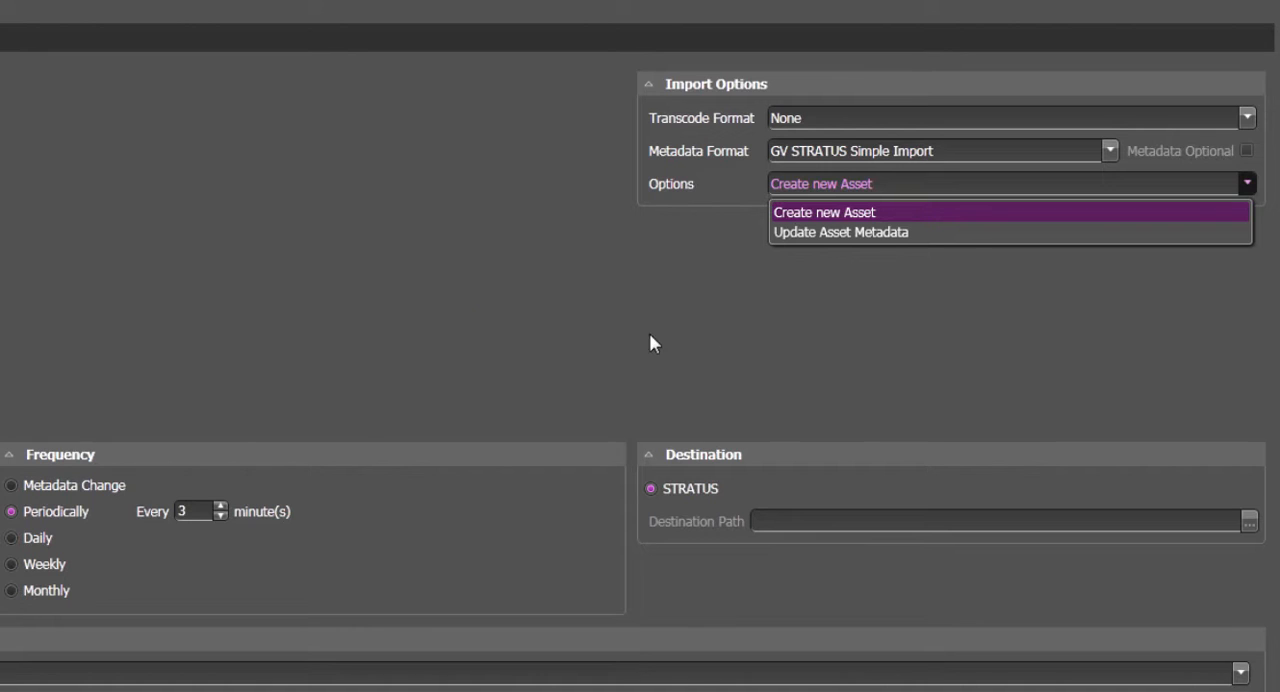
pyautogui.moveTo(100, 222)
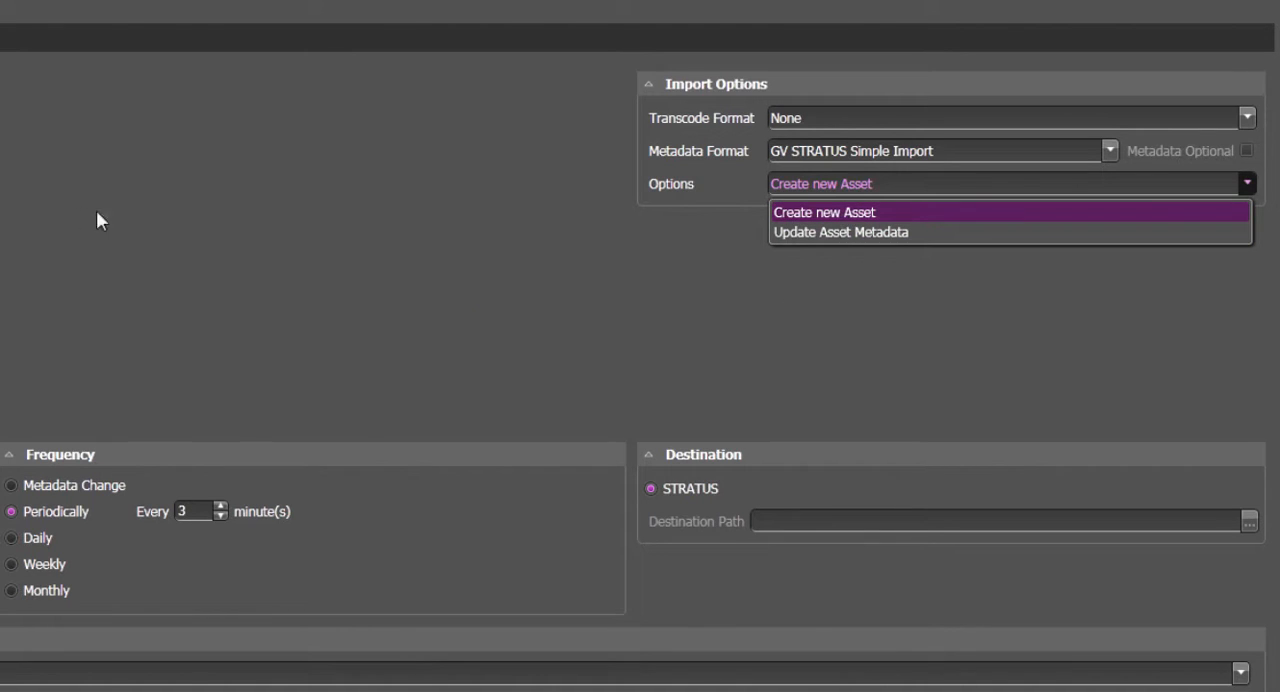
pyautogui.moveTo(792, 212)
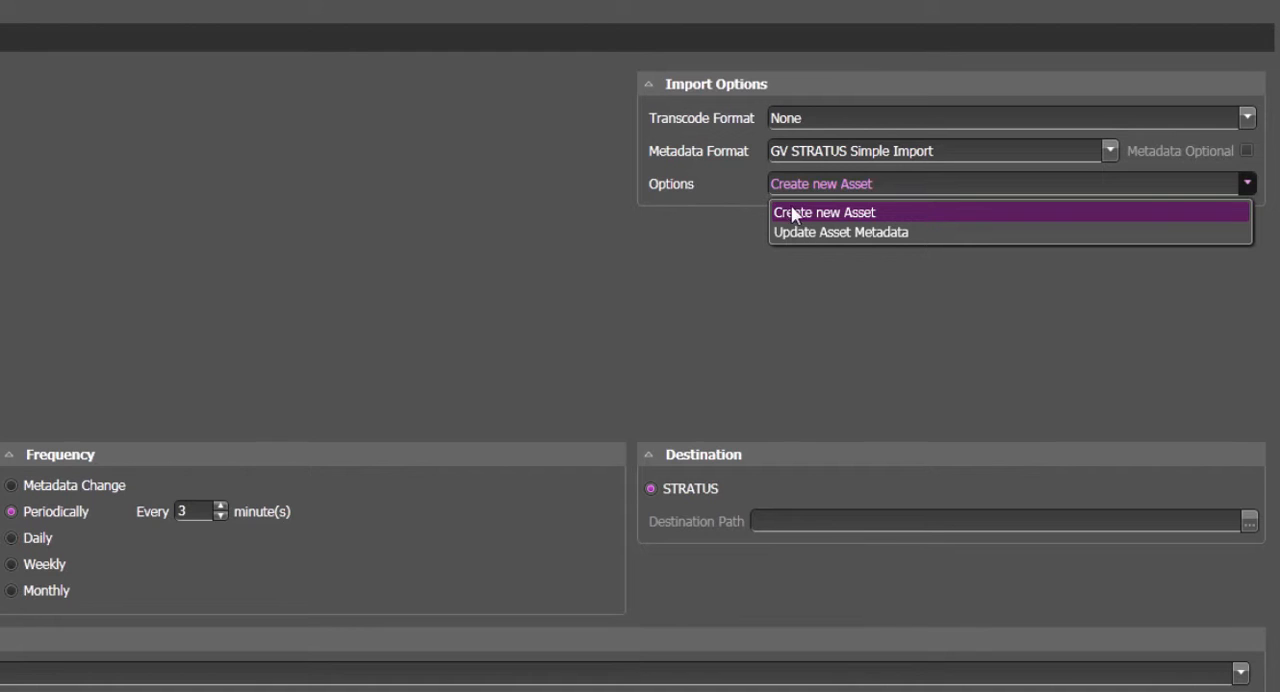
pyautogui.moveTo(826, 222)
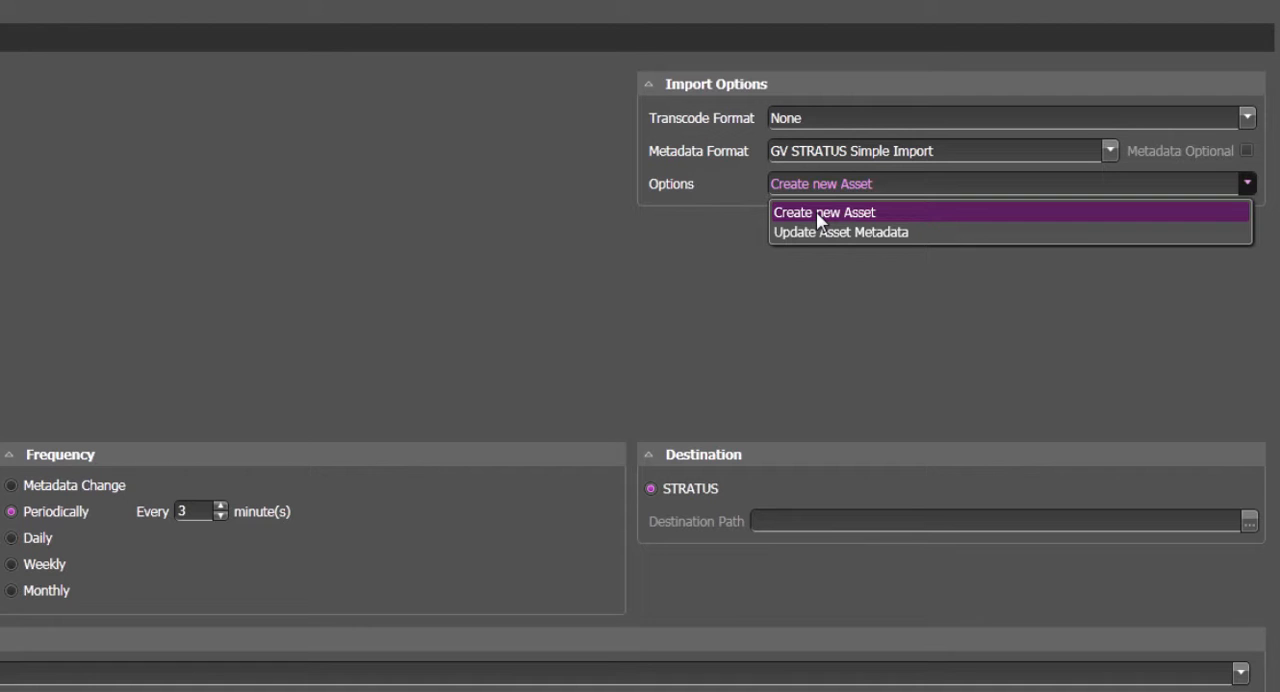
pyautogui.moveTo(852, 214)
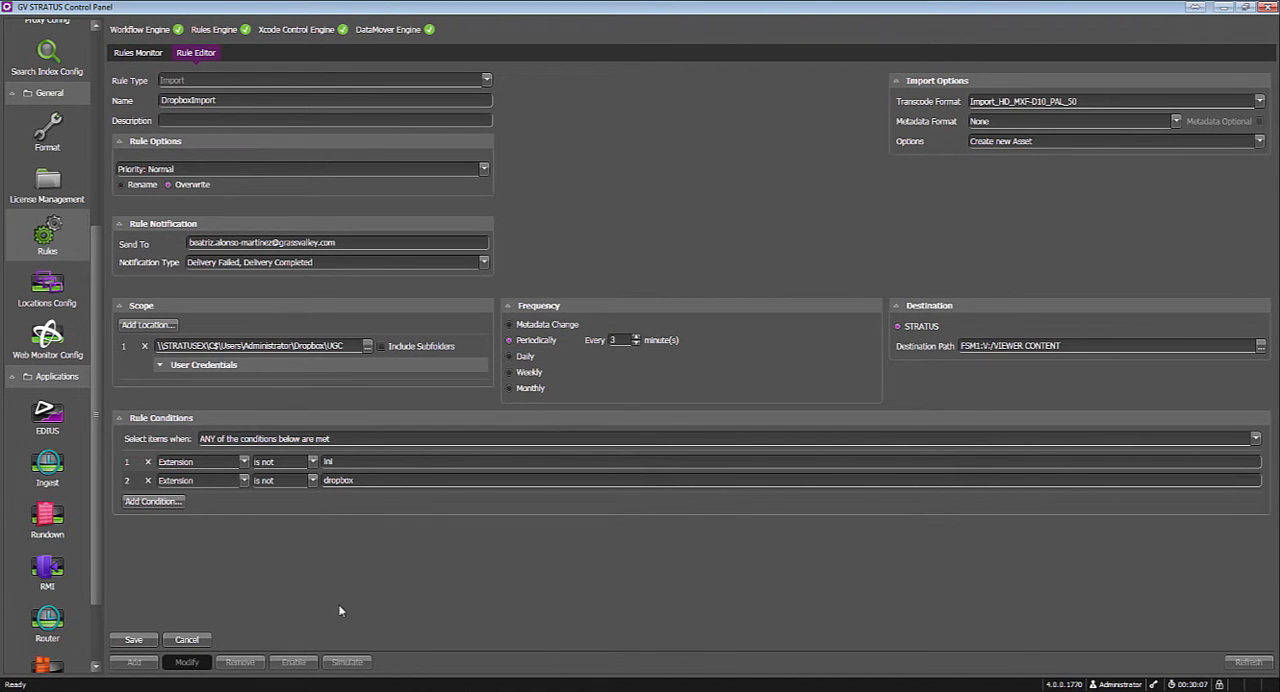
pyautogui.moveTo(332, 580)
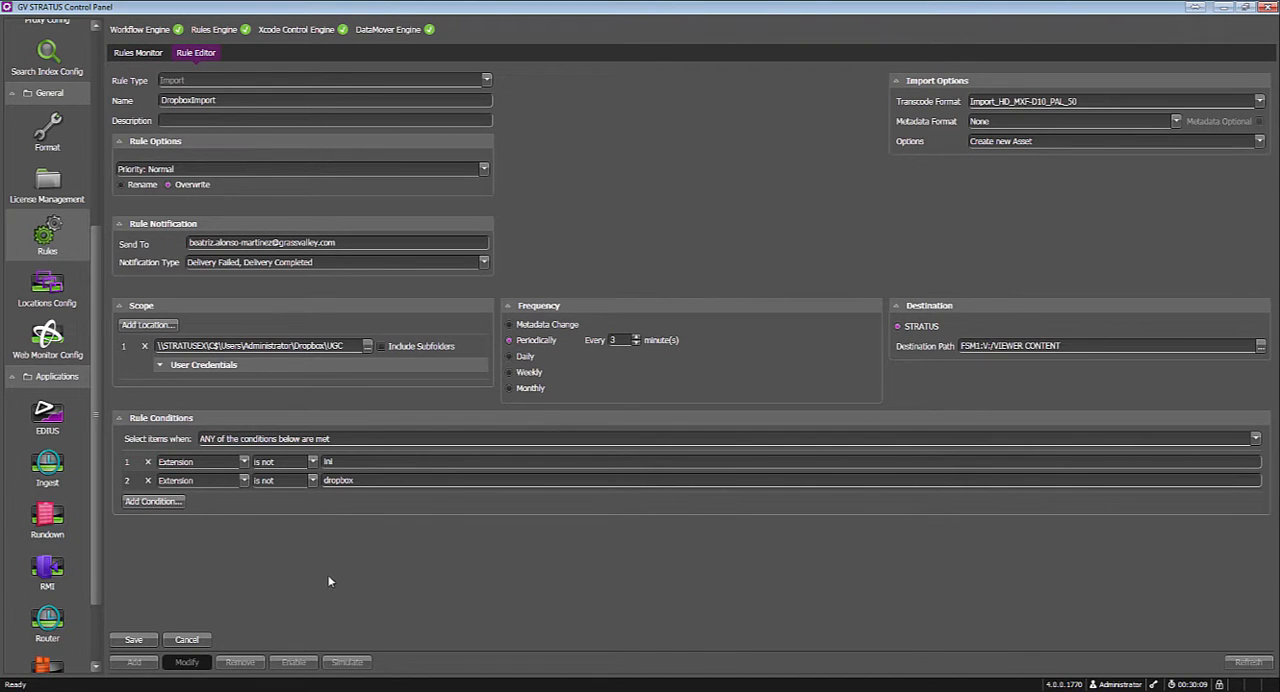
# Cancel out of the DropboxImport rule, discarding the import-option edits
pyautogui.click(186, 640)
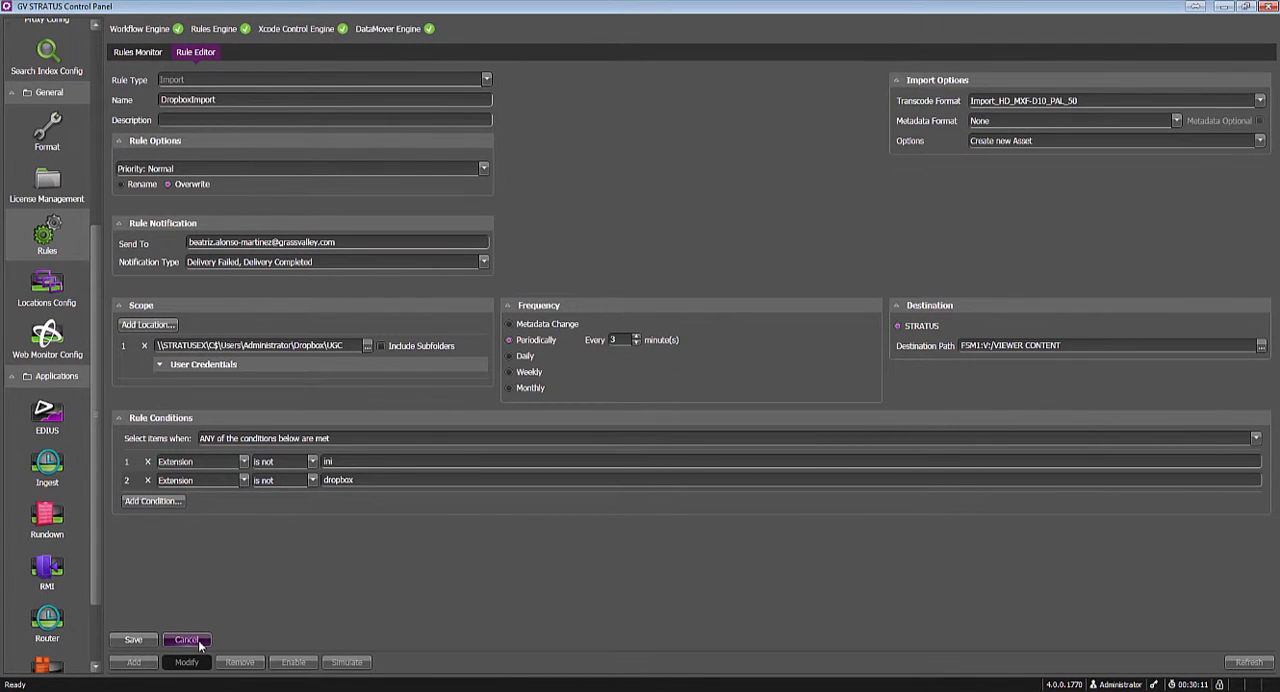
pyautogui.click(190, 640)
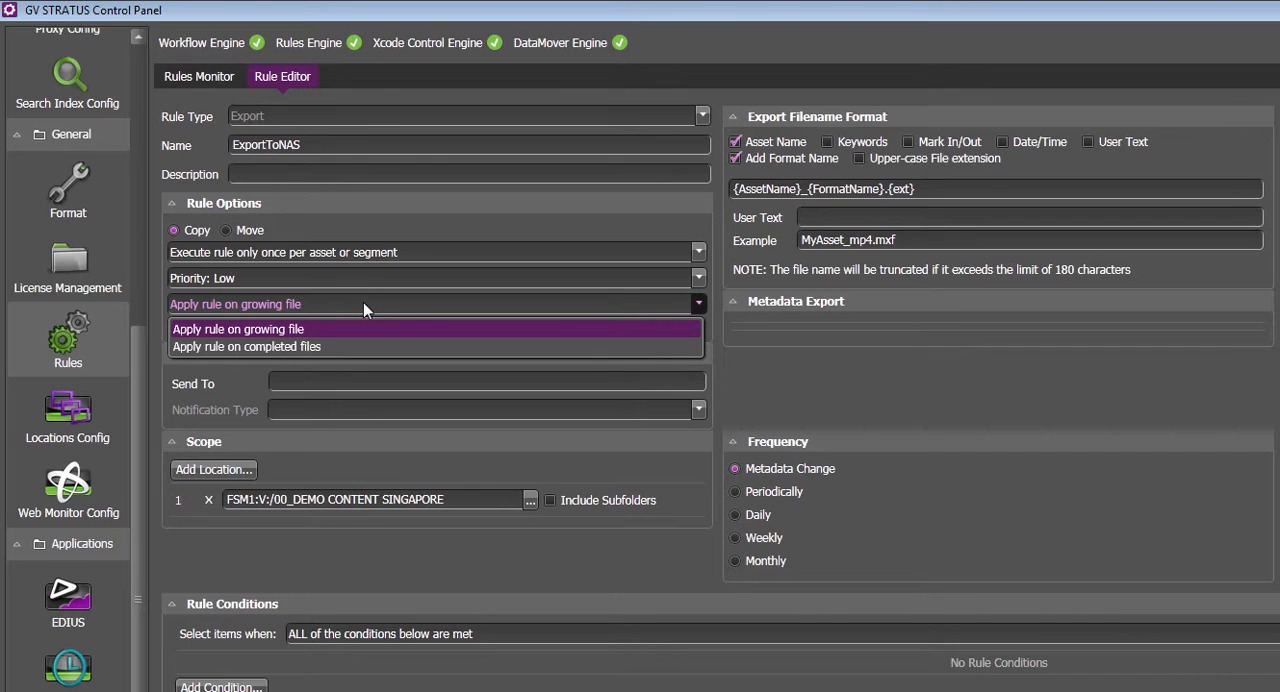
pyautogui.moveTo(412, 358)
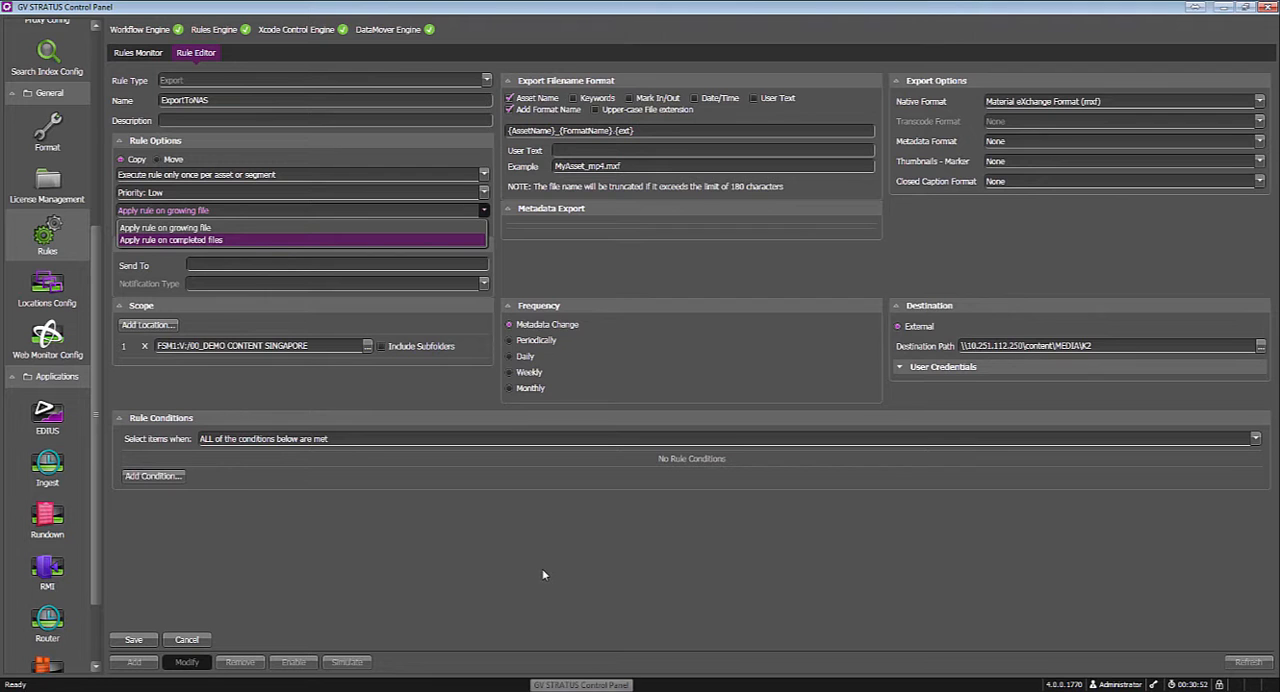
# Load the ExportToNAS export rule with its growing/completed-file apply option
pyautogui.click(164, 228)
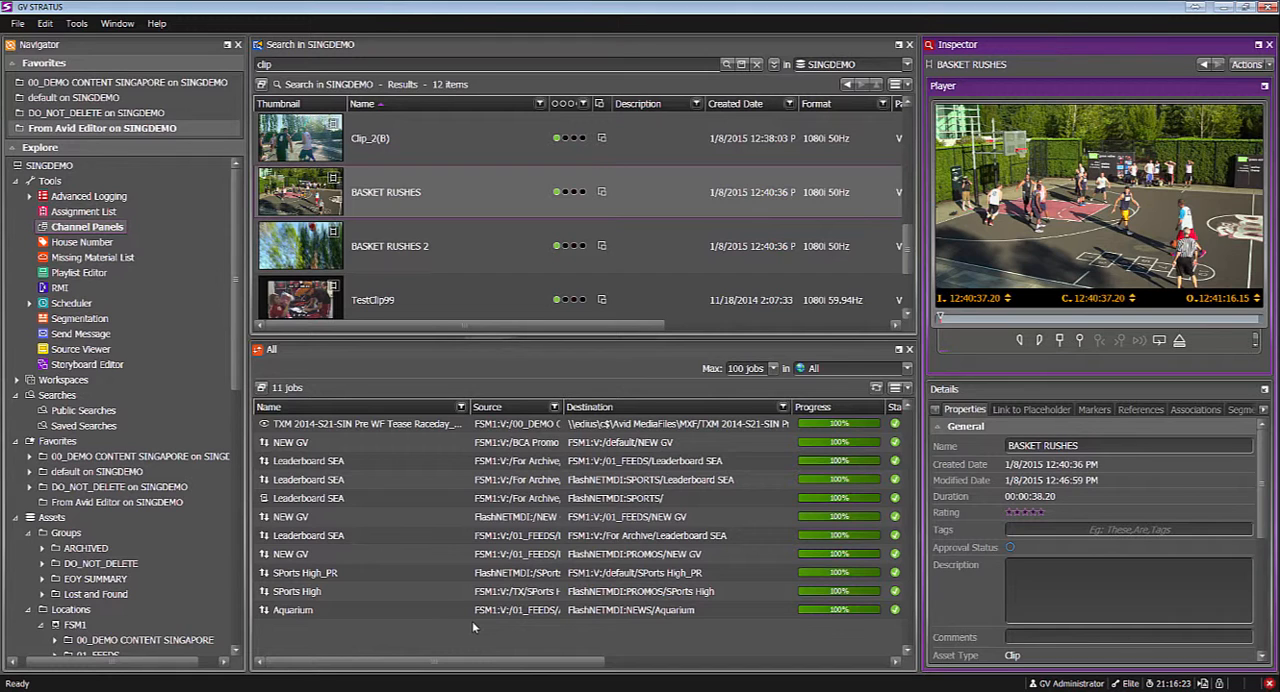
pyautogui.moveTo(612, 552)
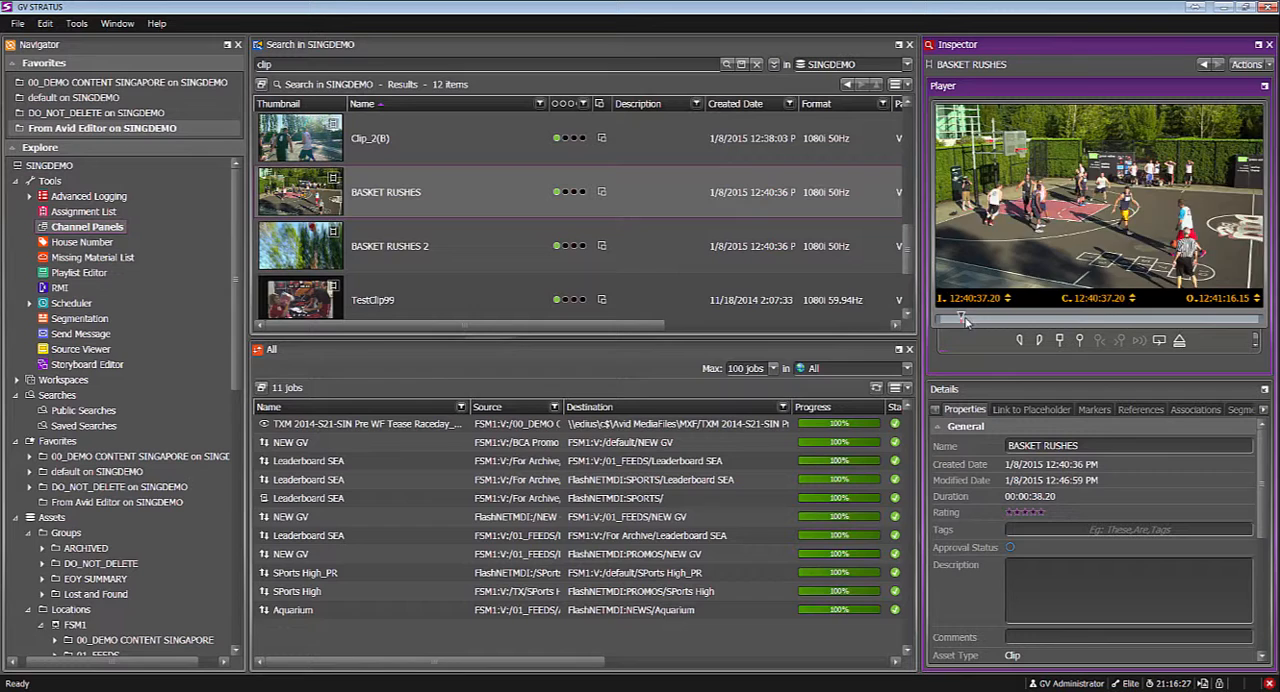
# Scrub through BASKET RUSHES and switch the player to another camera angle
pyautogui.moveTo(964, 318); pyautogui.dragTo(976, 318)
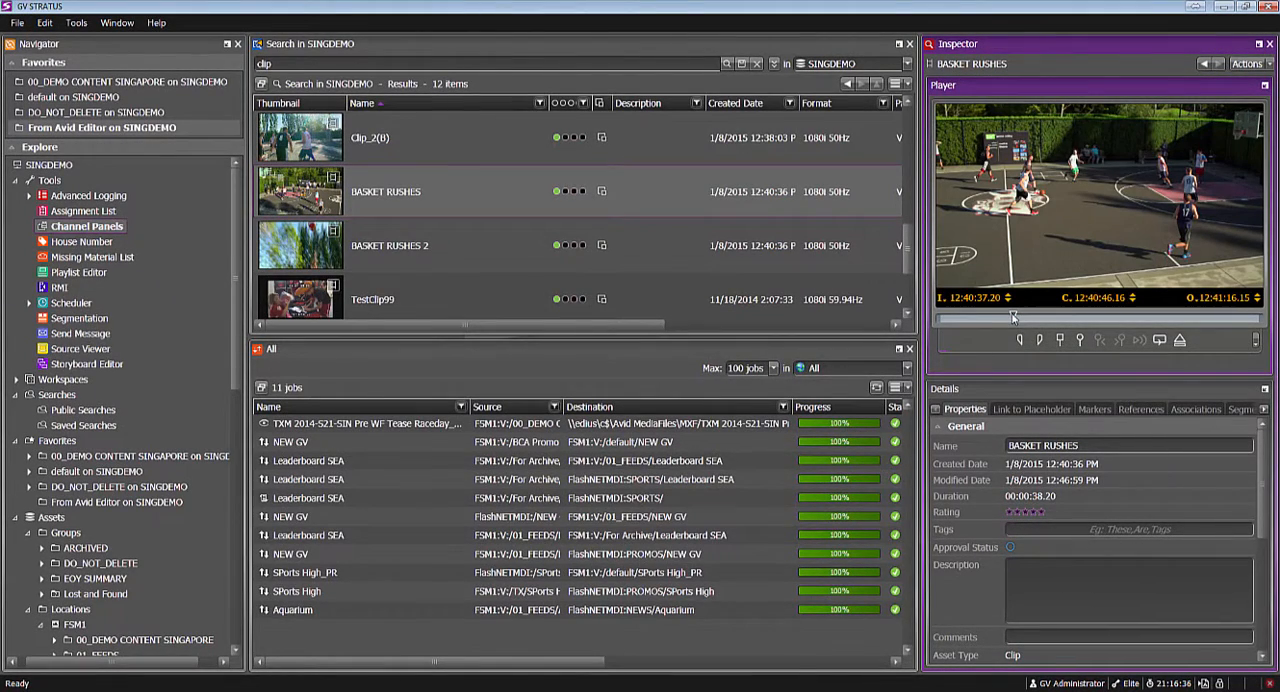
pyautogui.moveTo(1104, 210)
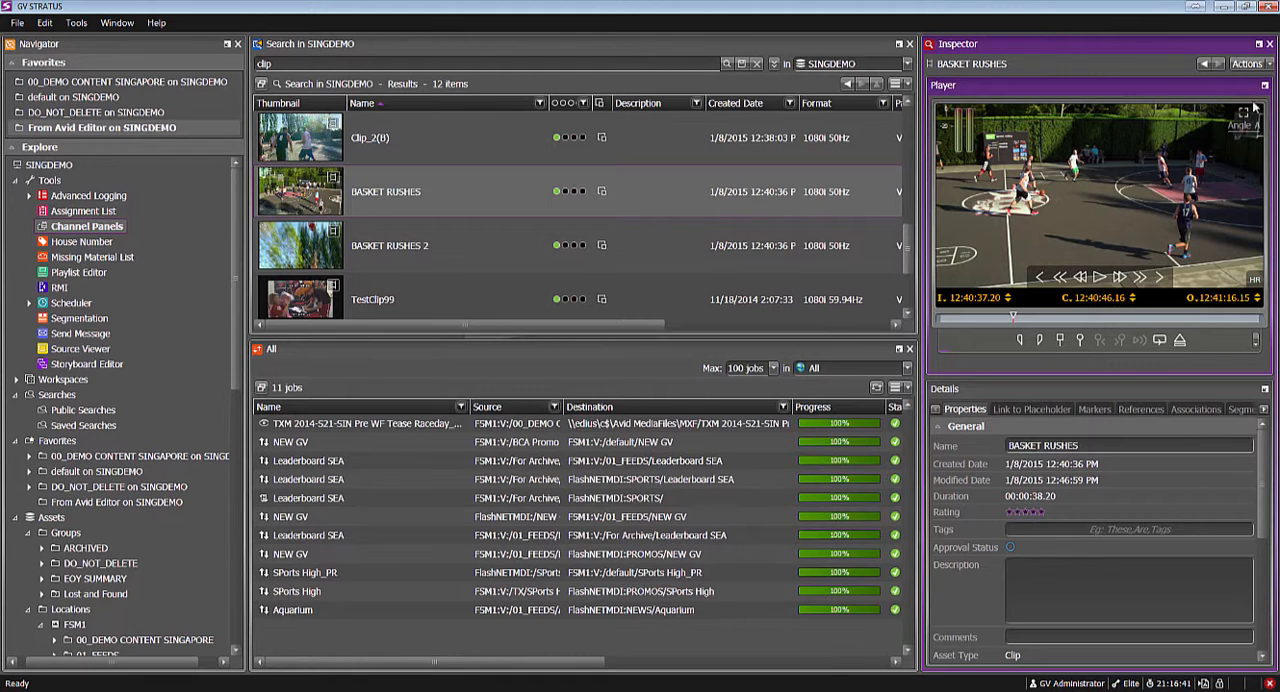
pyautogui.moveTo(1244, 130)
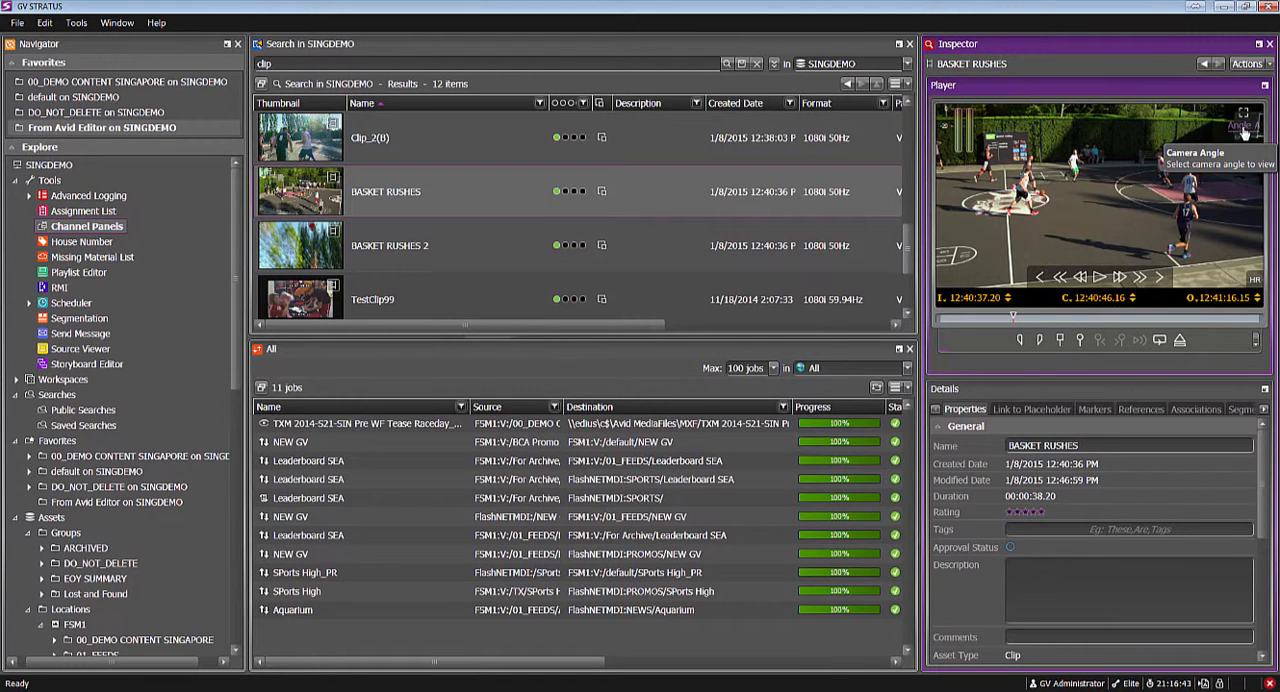
pyautogui.click(1244, 120)
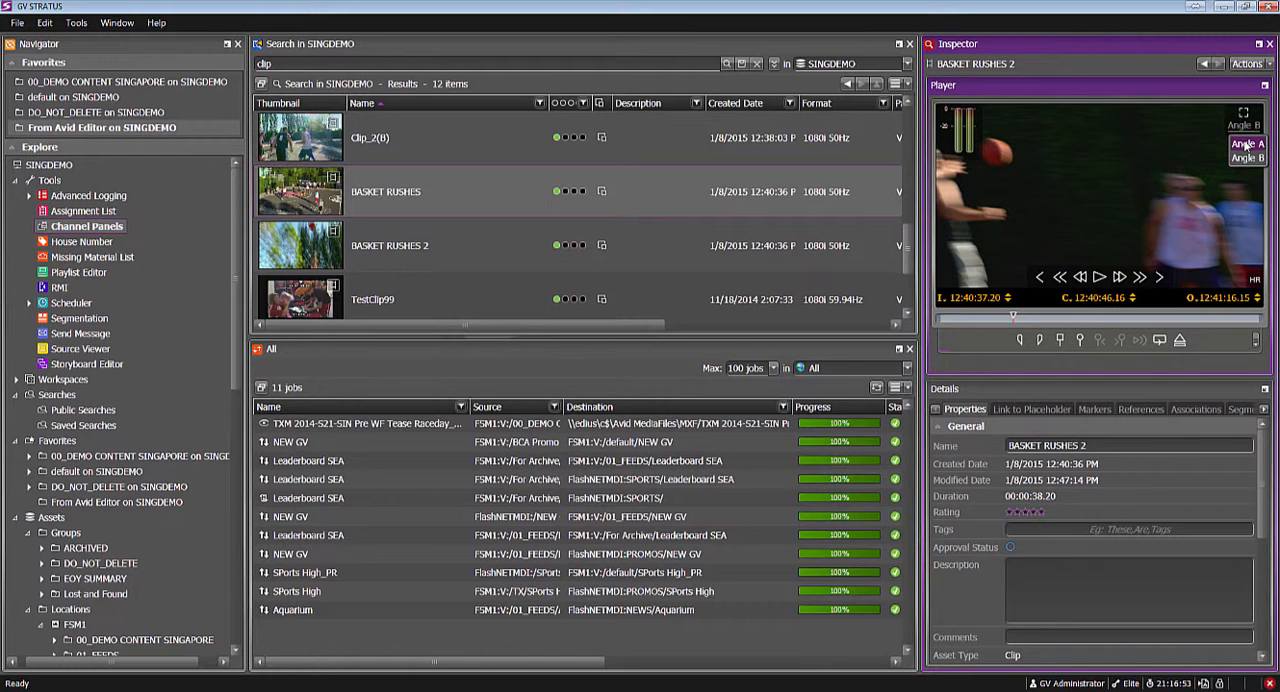
pyautogui.click(384, 192)
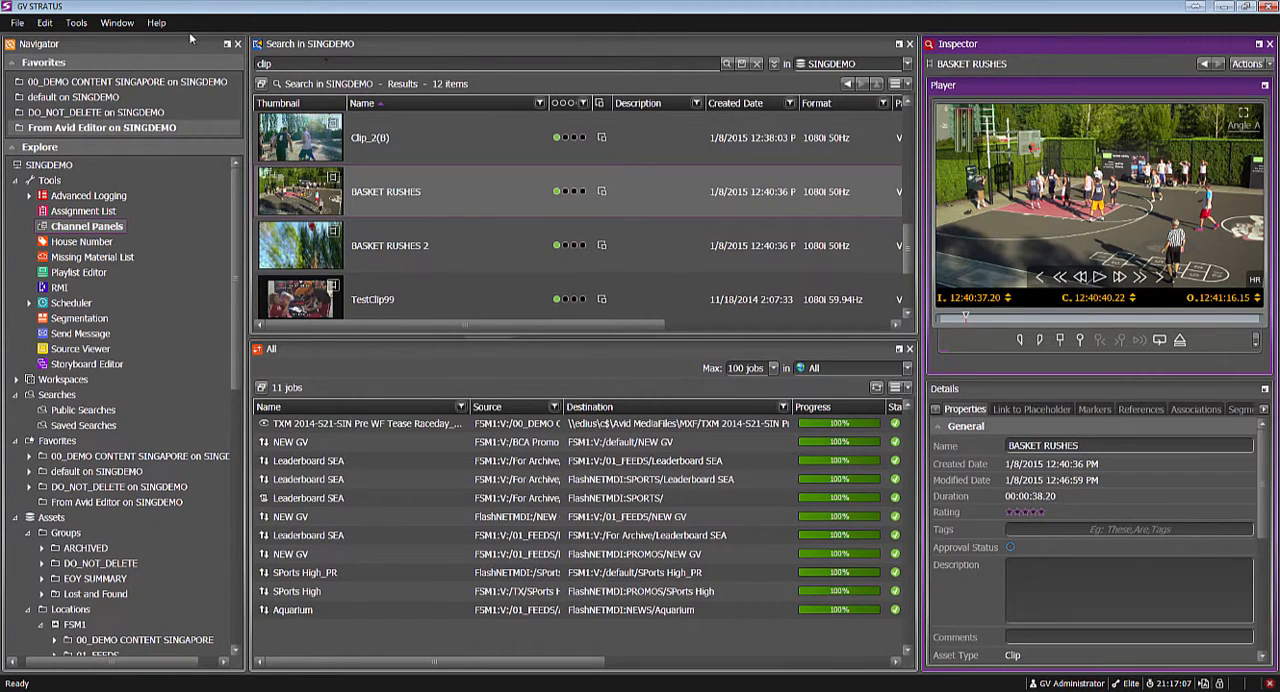
# In Edit > User Preferences, enable 'Display all Transcode Jobs' and confirm with OK
pyautogui.click(122, 22)
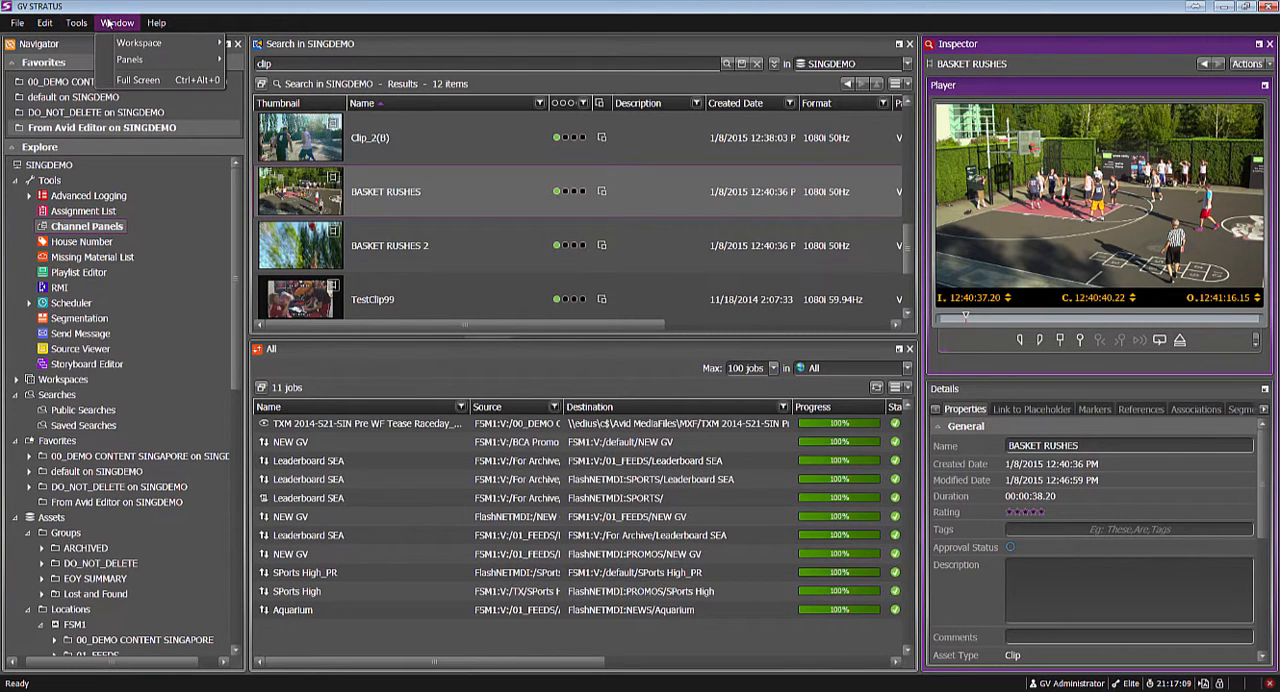
pyautogui.click(44, 22)
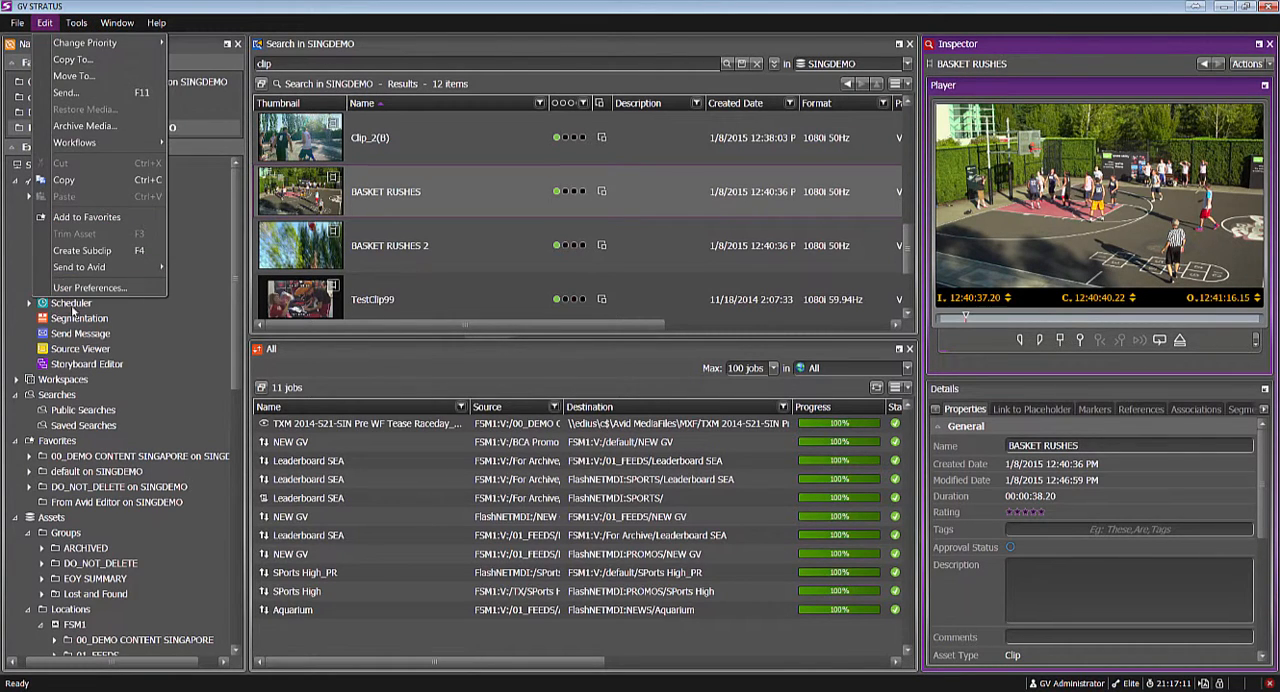
pyautogui.click(88, 288)
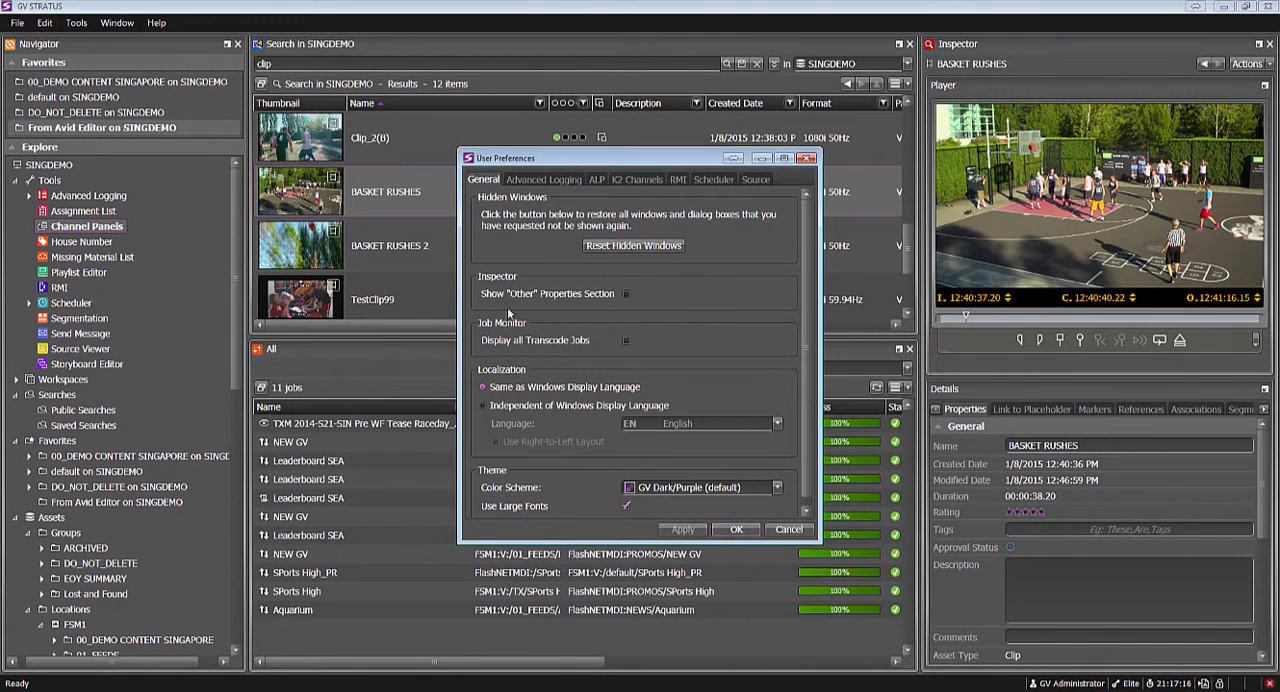
pyautogui.moveTo(328, 552)
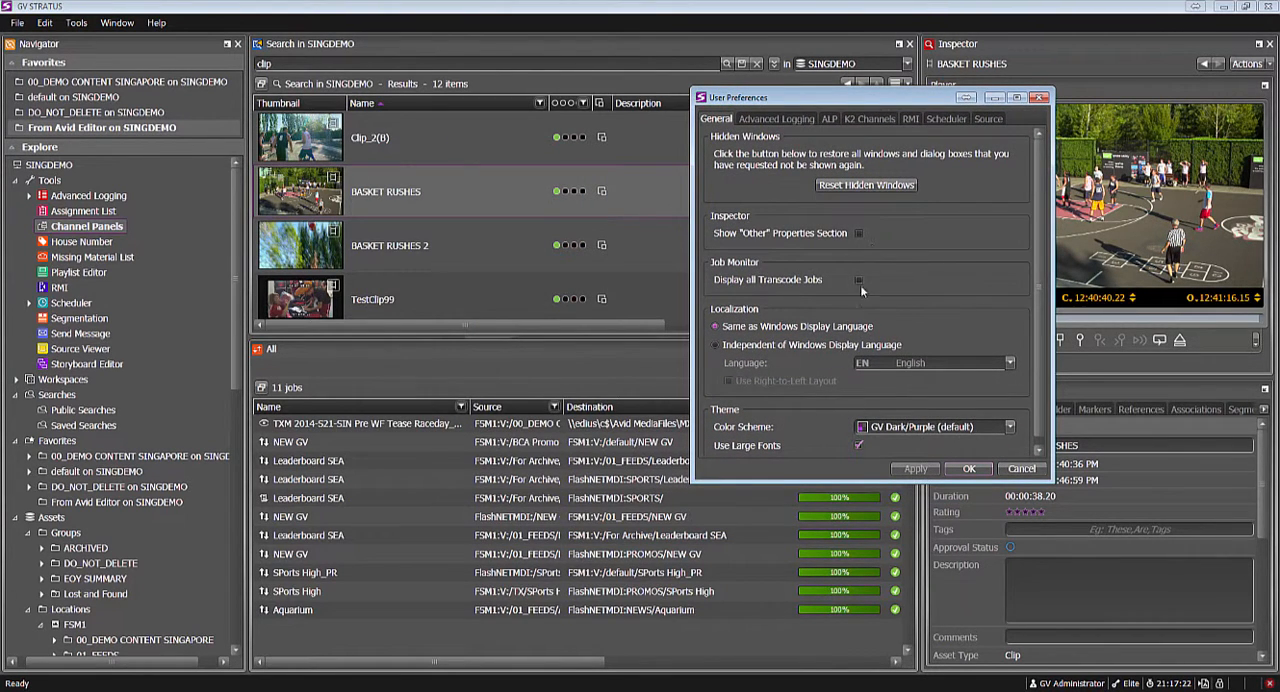
pyautogui.moveTo(860, 296)
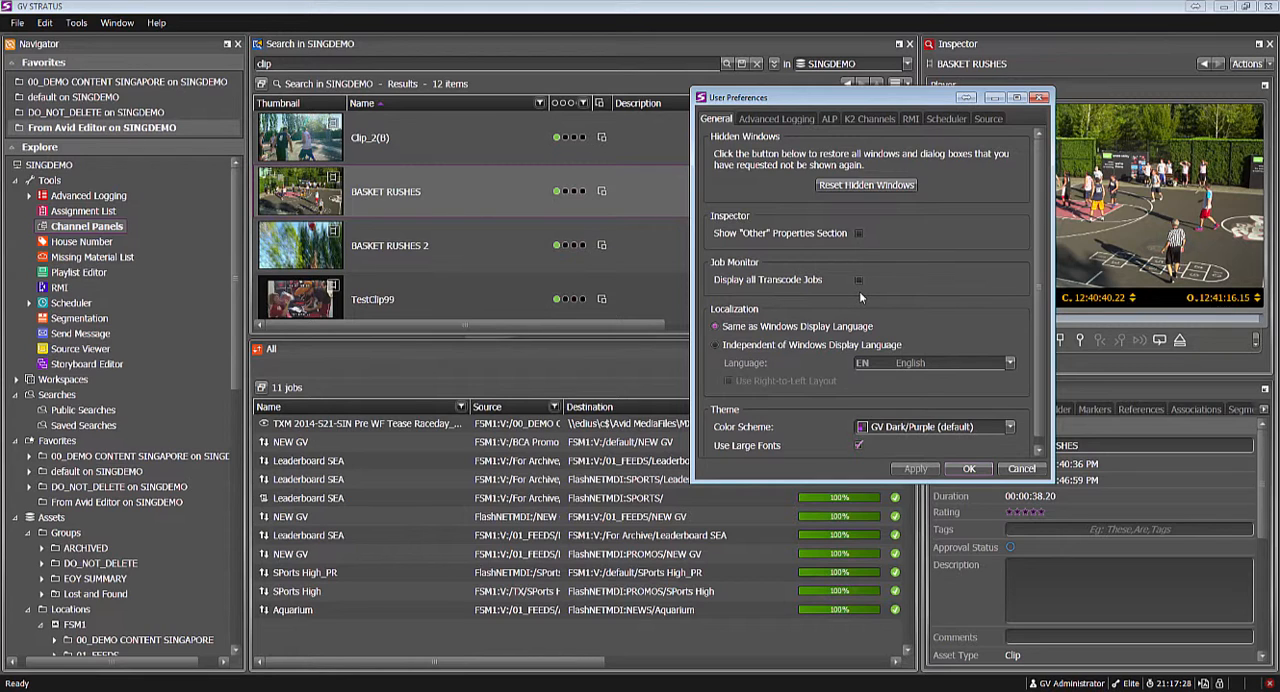
pyautogui.click(856, 280)
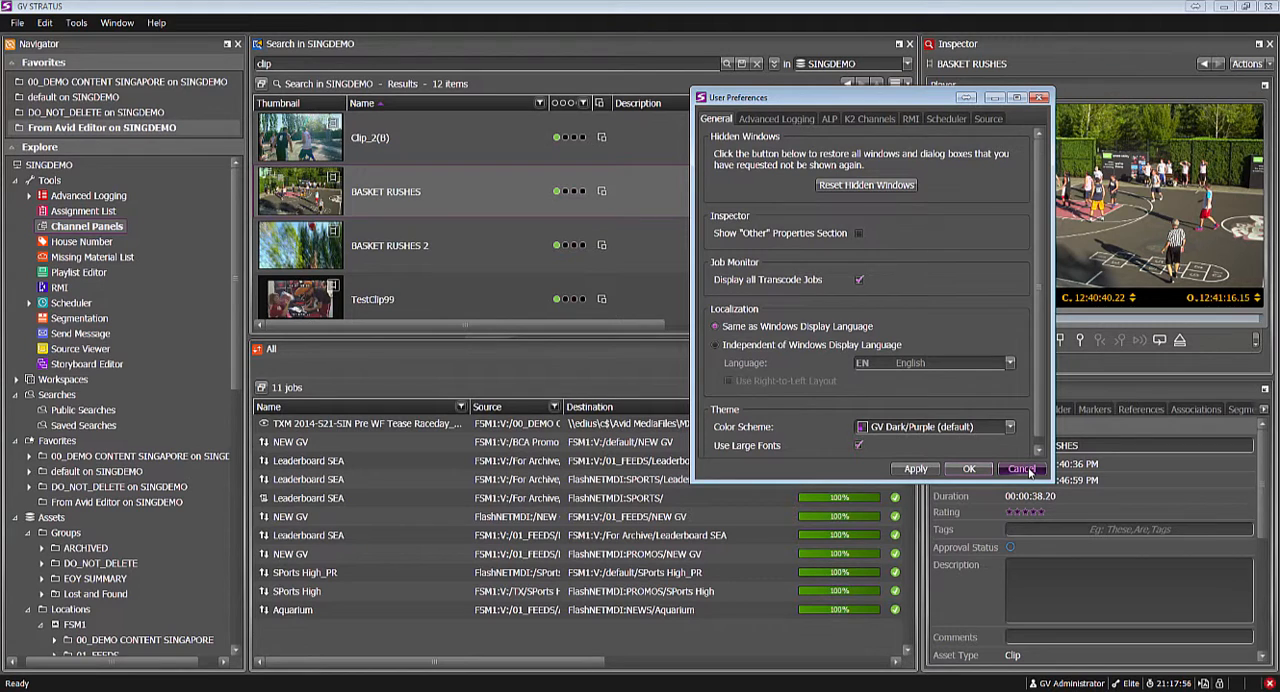
pyautogui.click(1020, 468)
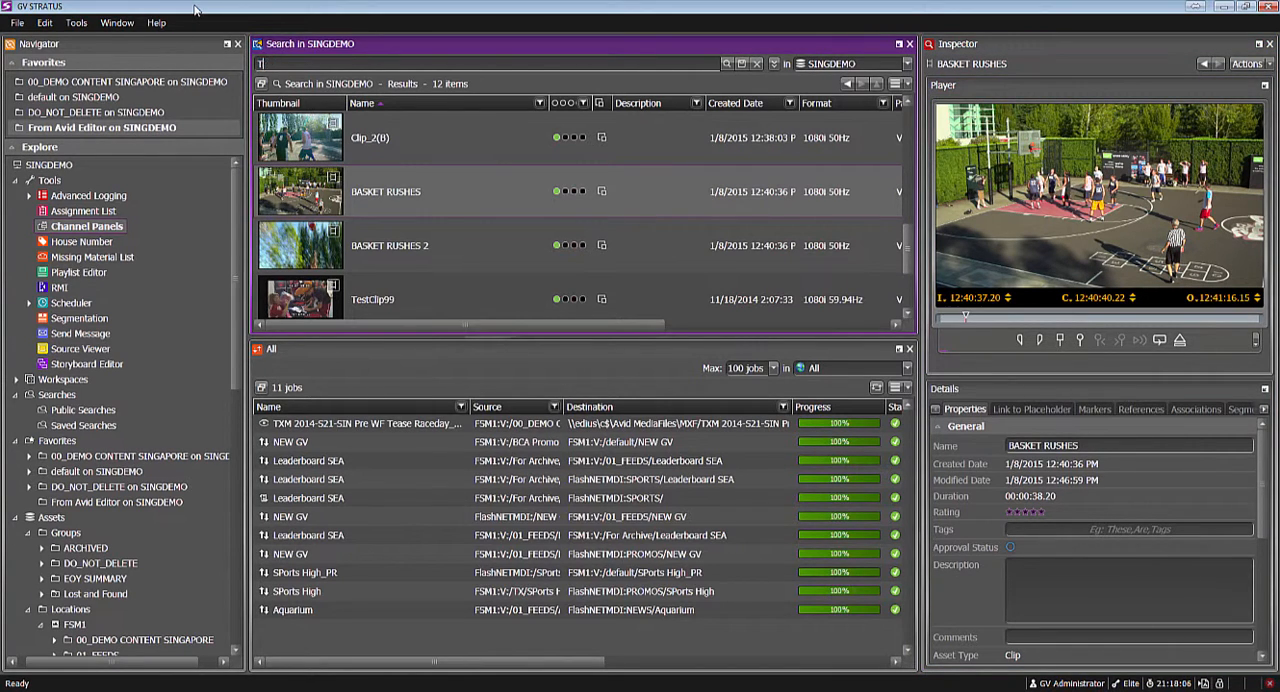
# Search for TXM and load the TXM Tease Raceday clip into the inspector
pyautogui.write('TXM')
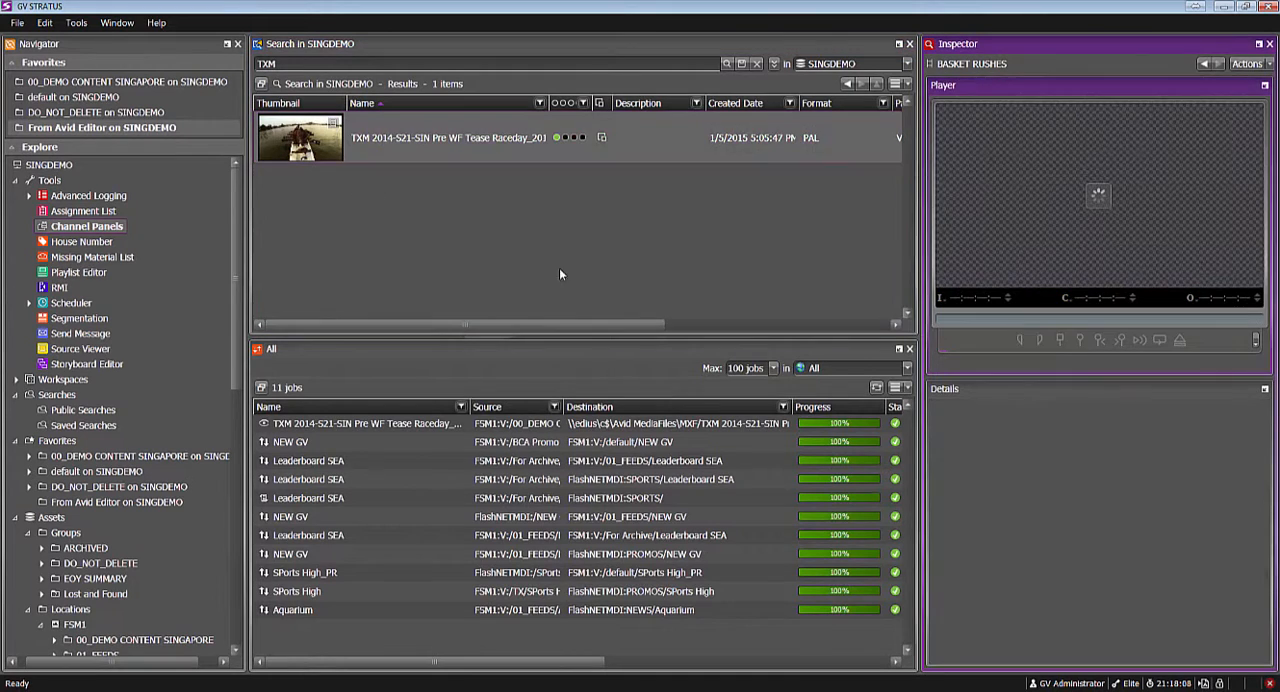
pyautogui.click(300, 136)
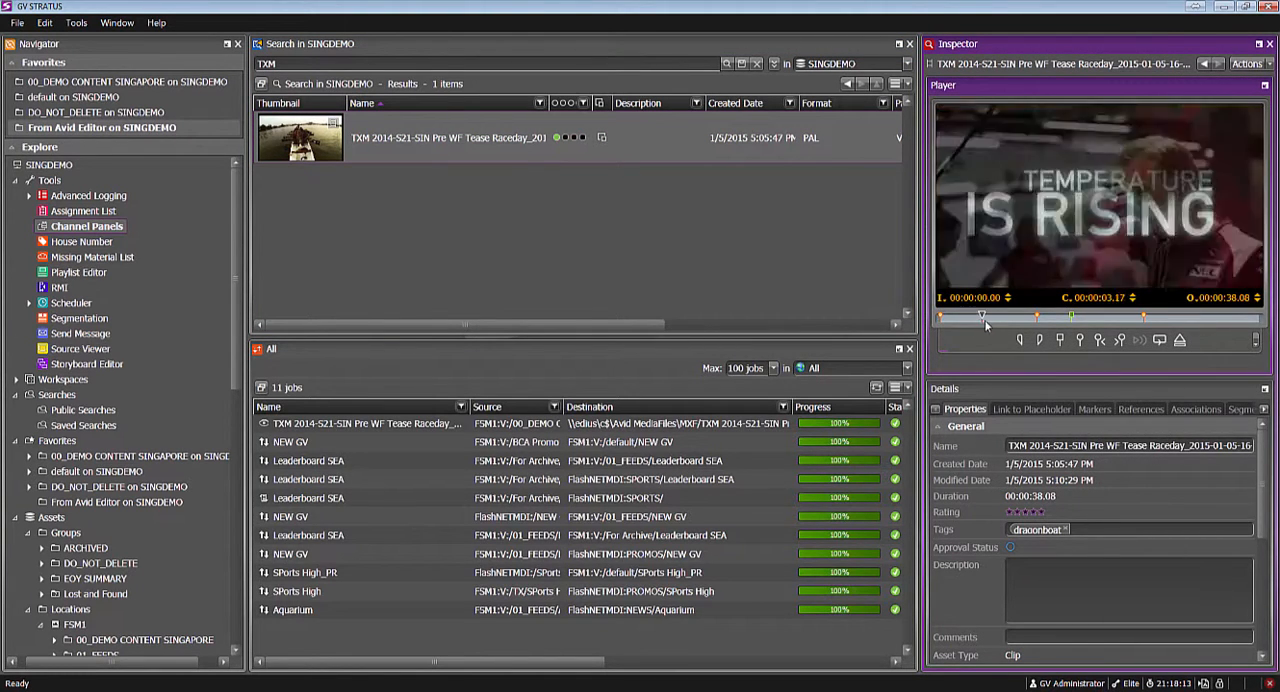
pyautogui.click(1088, 408)
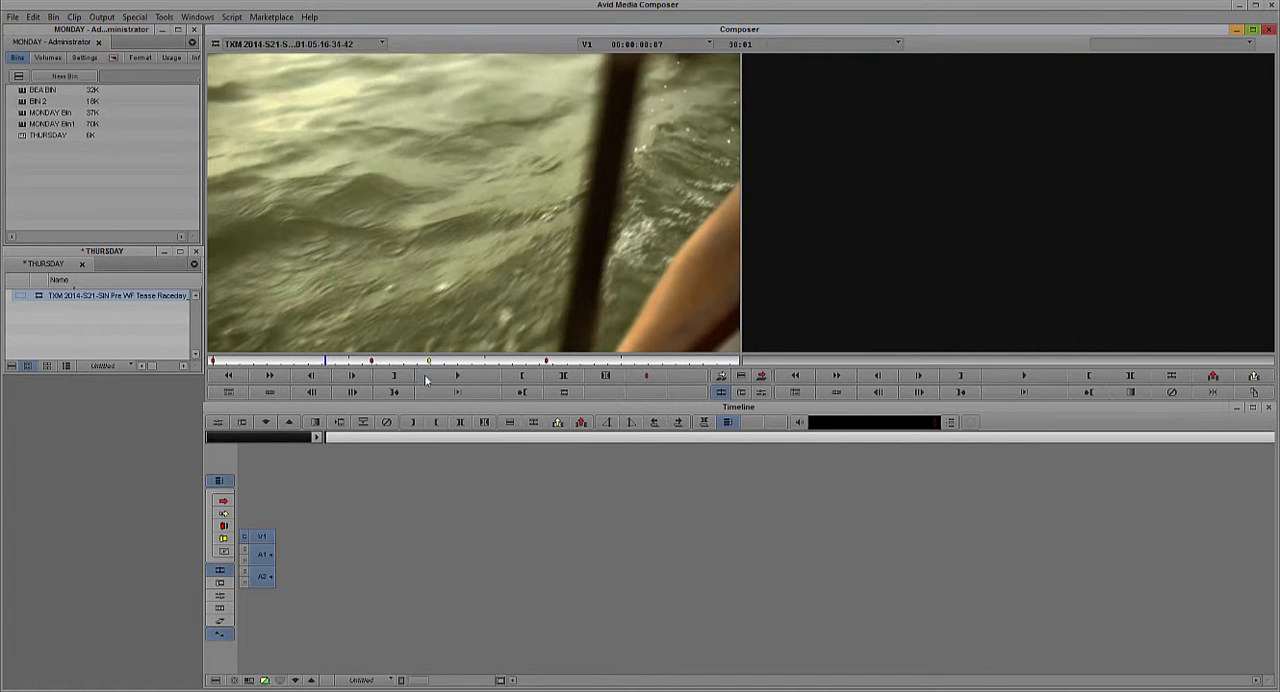
# View the TXM clip from the THURSDAY bin in Media Composer
pyautogui.click(642, 376)
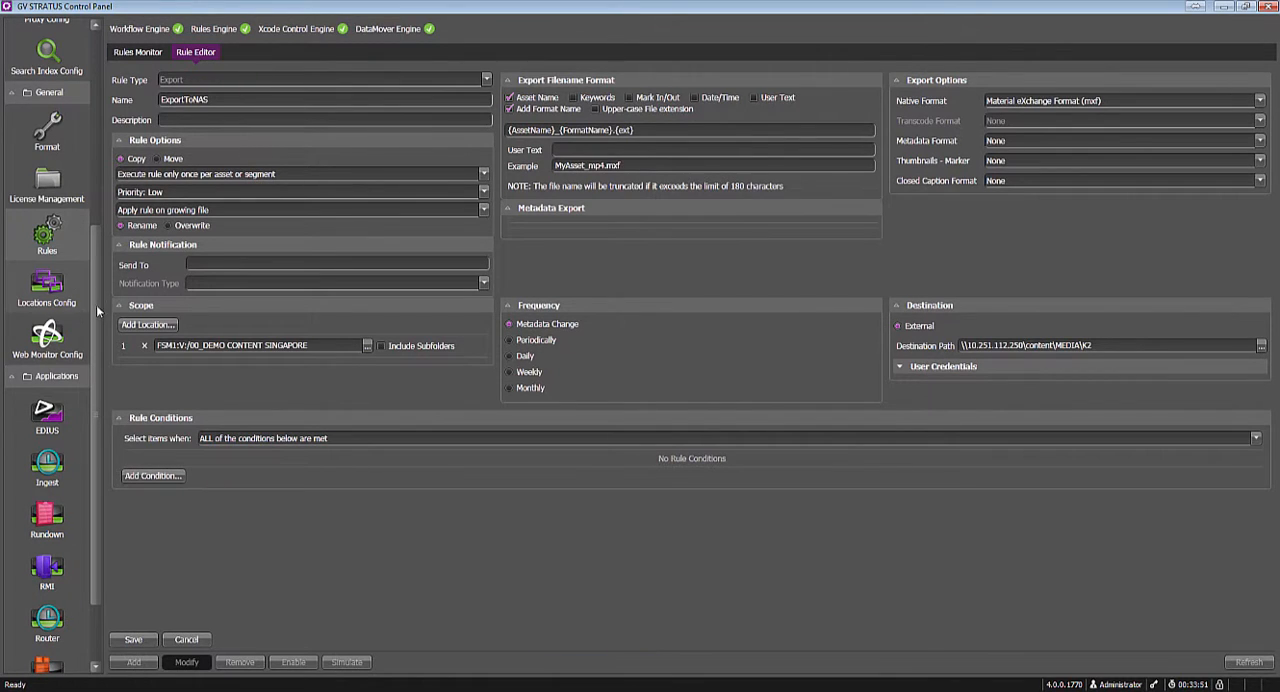
# In Locations Config, inspect Send to Avid MC, cancel, then view the Avid ISIS location
pyautogui.click(48, 284)
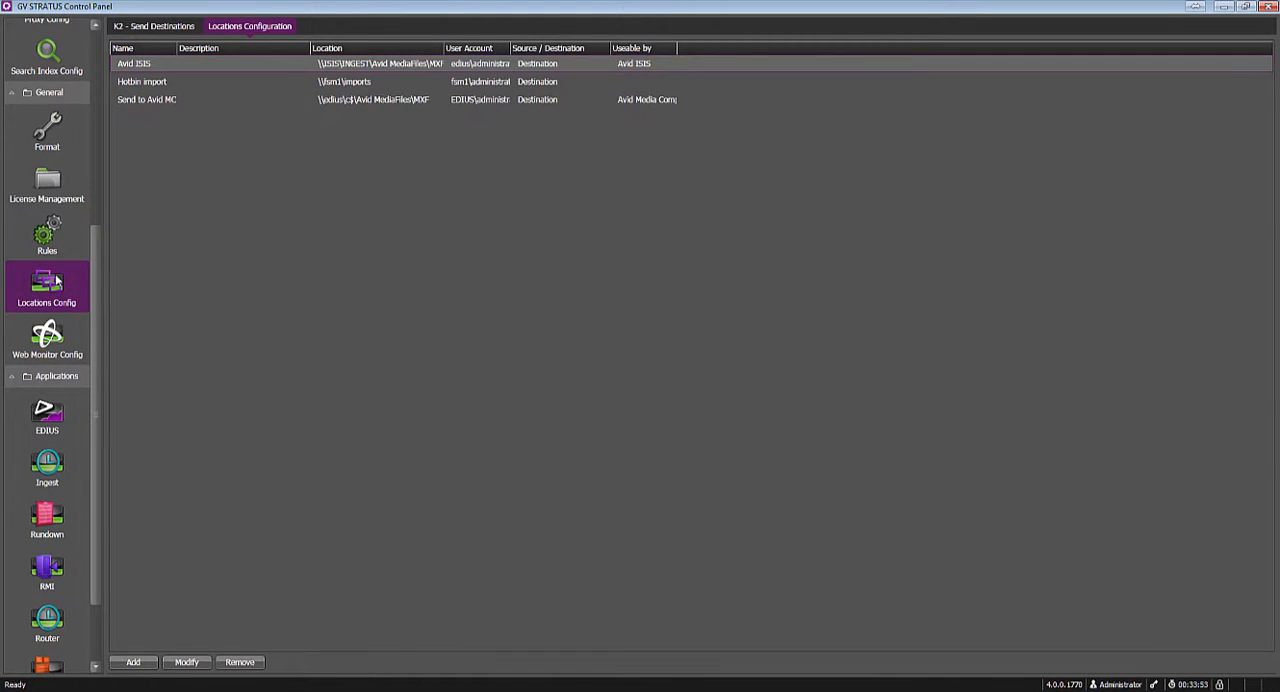
pyautogui.moveTo(54, 290)
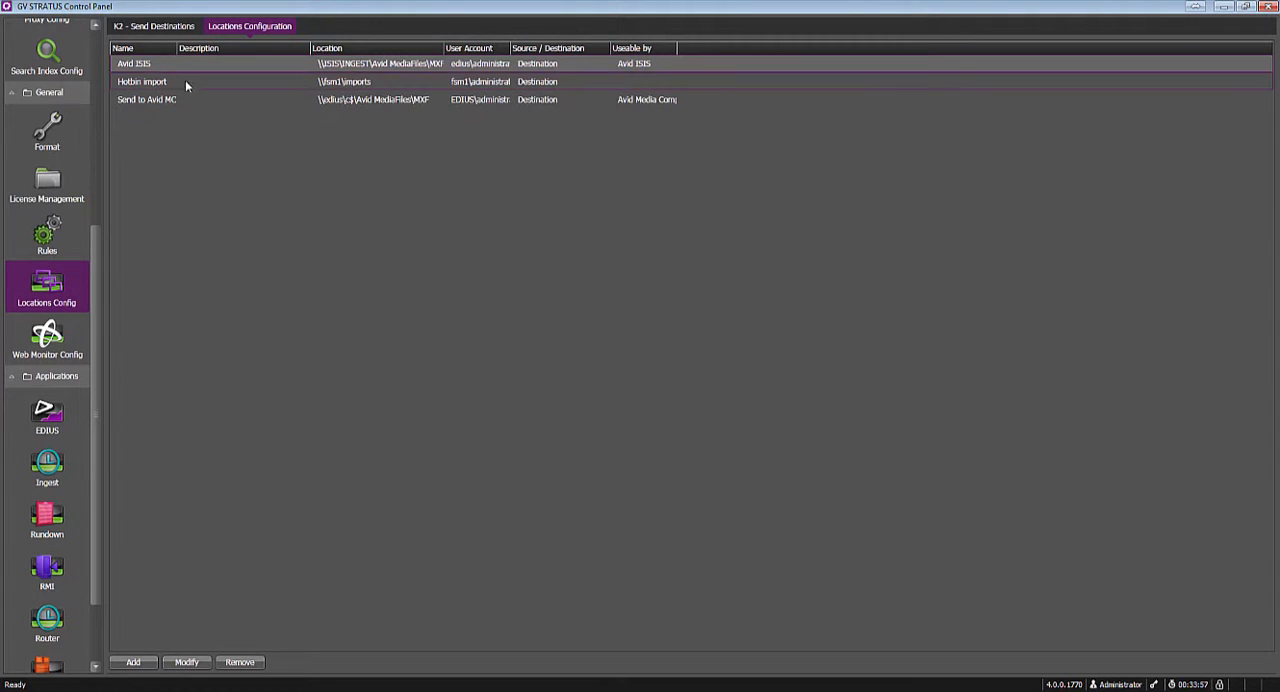
pyautogui.click(172, 100)
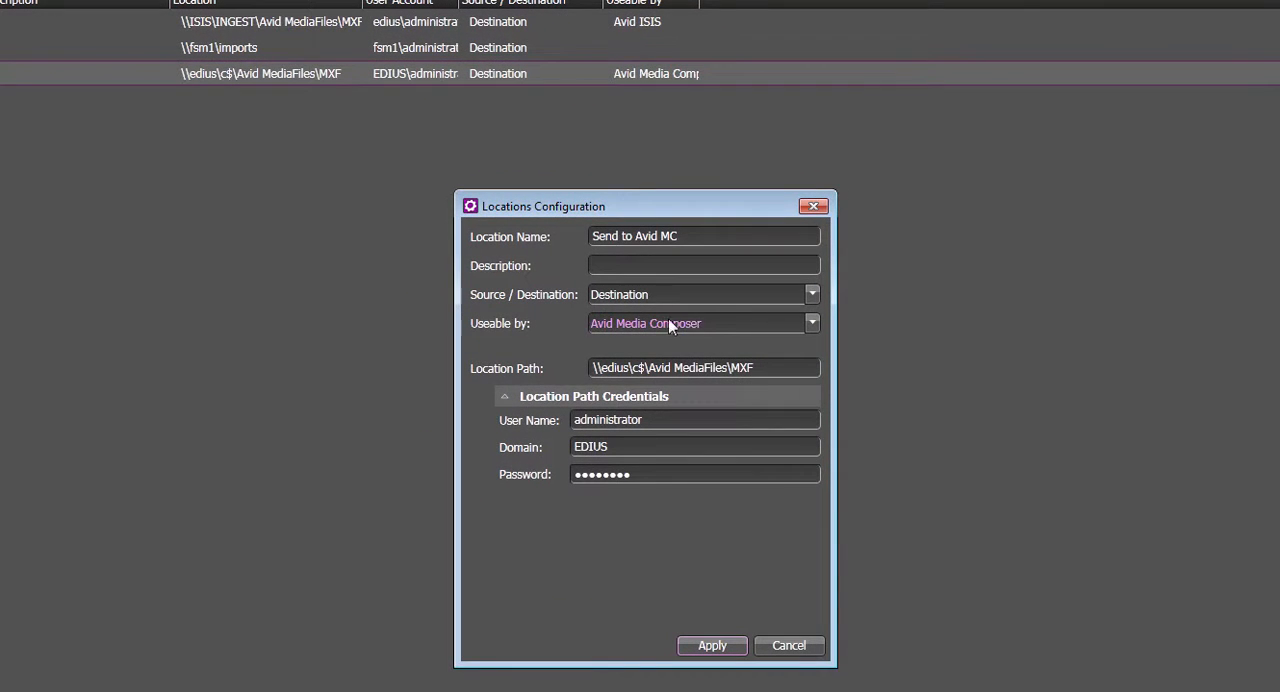
pyautogui.moveTo(784, 468)
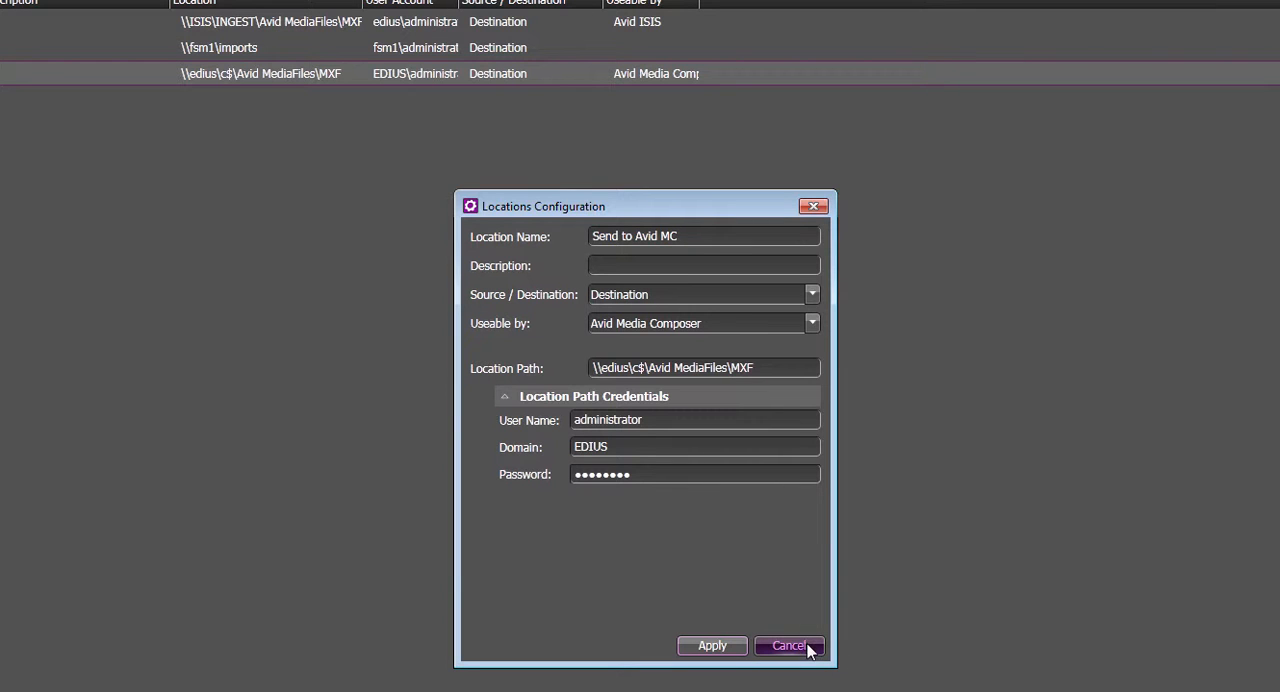
pyautogui.click(788, 644)
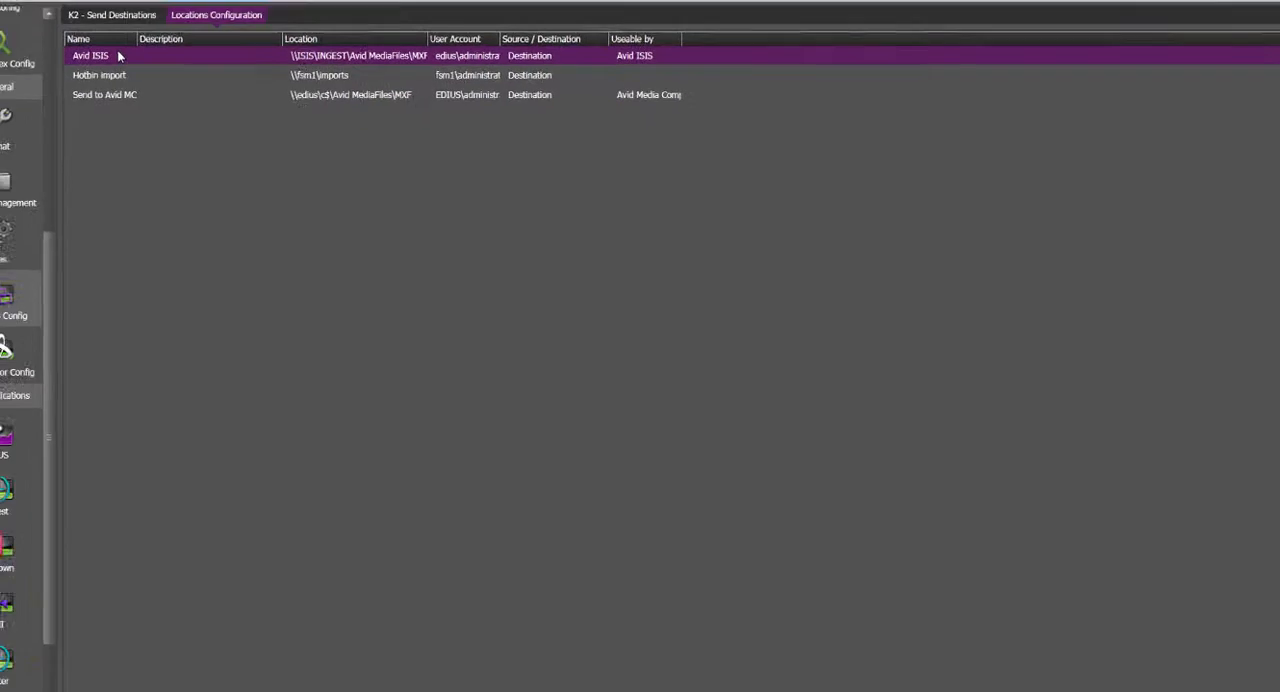
pyautogui.doubleClick(96, 52)
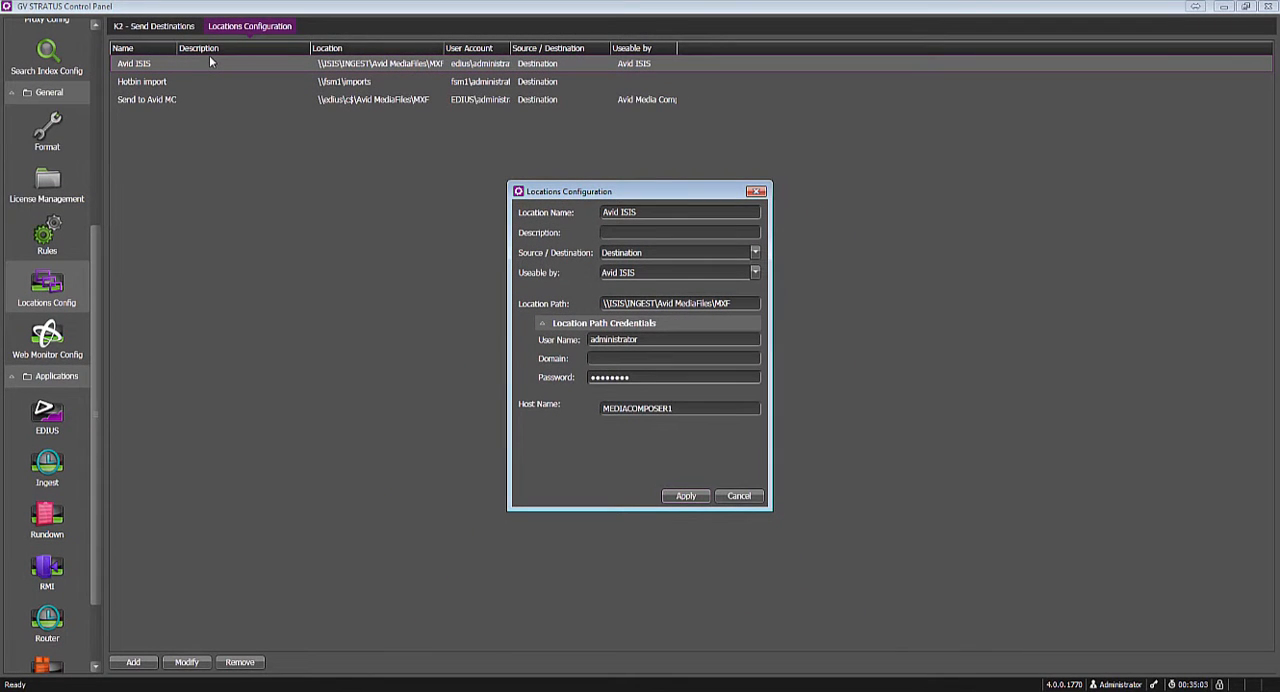
pyautogui.moveTo(210, 62)
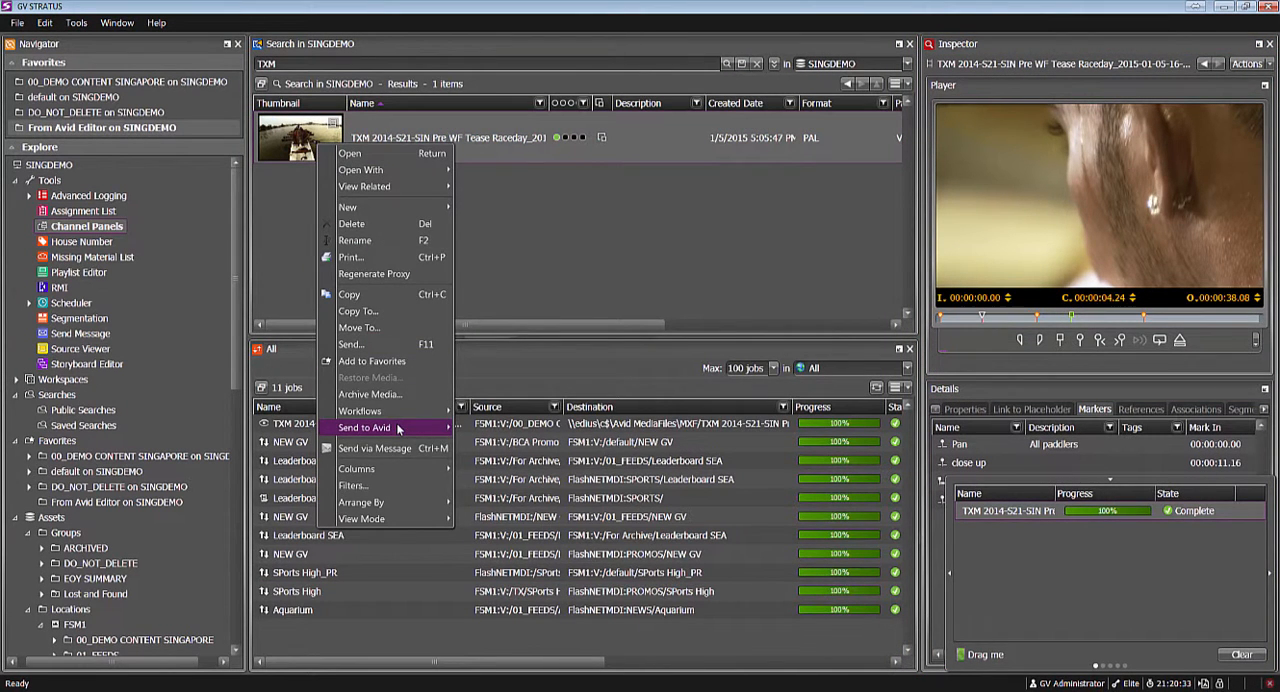
pyautogui.moveTo(390, 428)
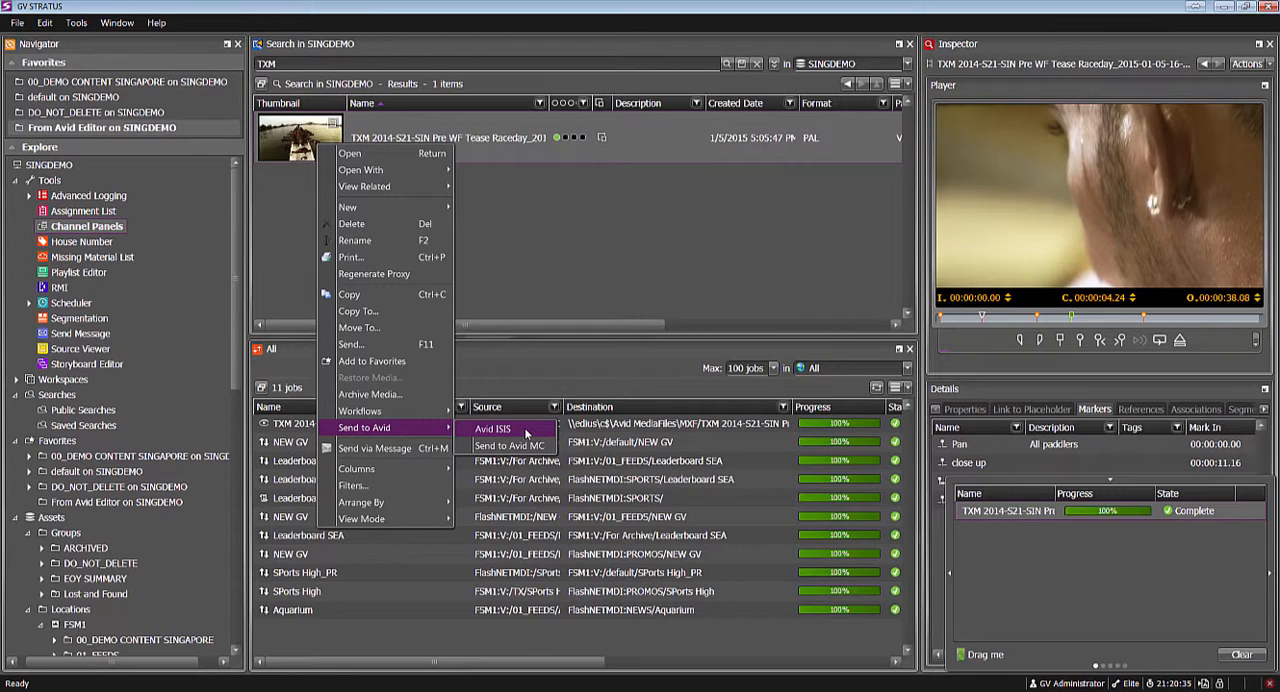